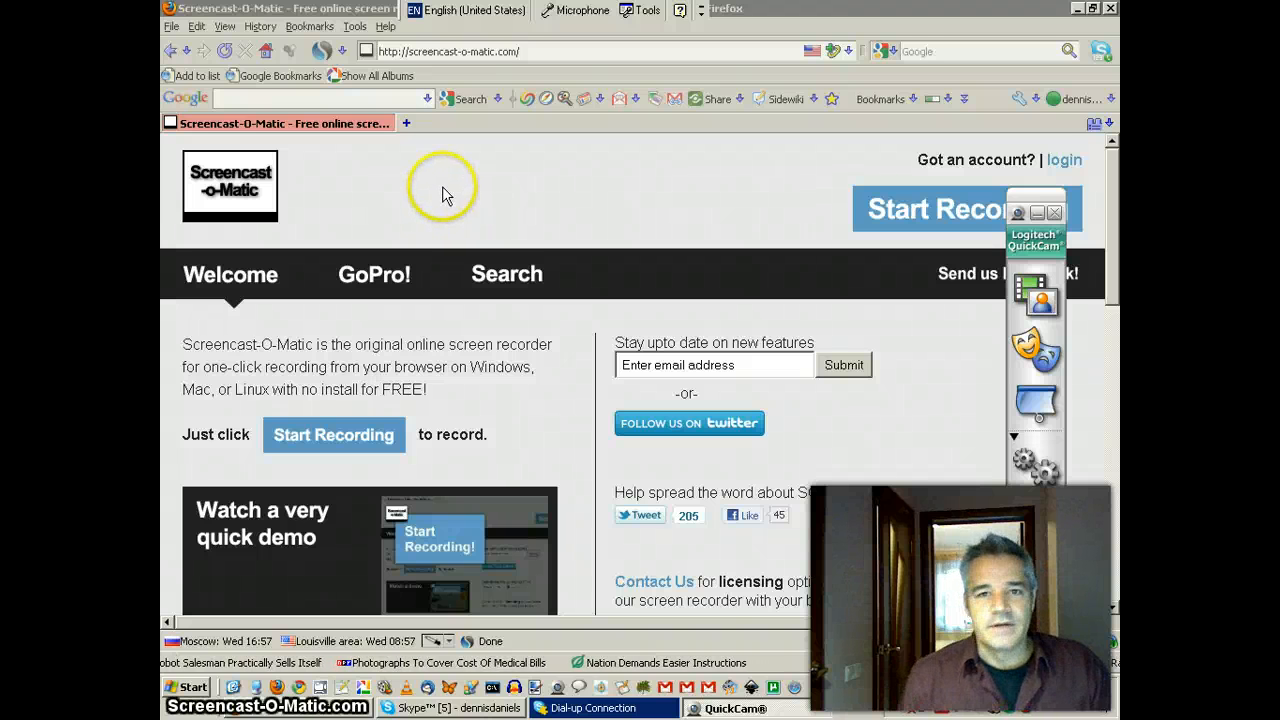
mouse_move(438, 166)
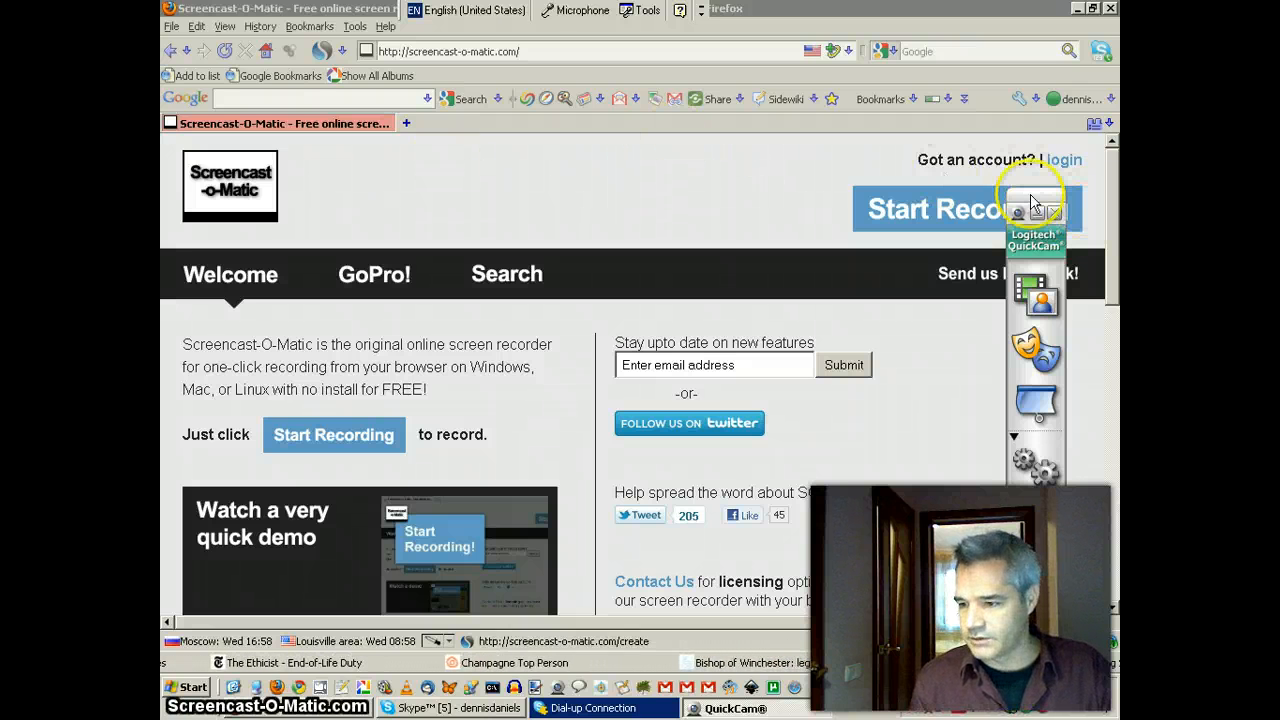
Step: Scroll through the browser page before leaving it to start Inkscape
scroll(down, 3)
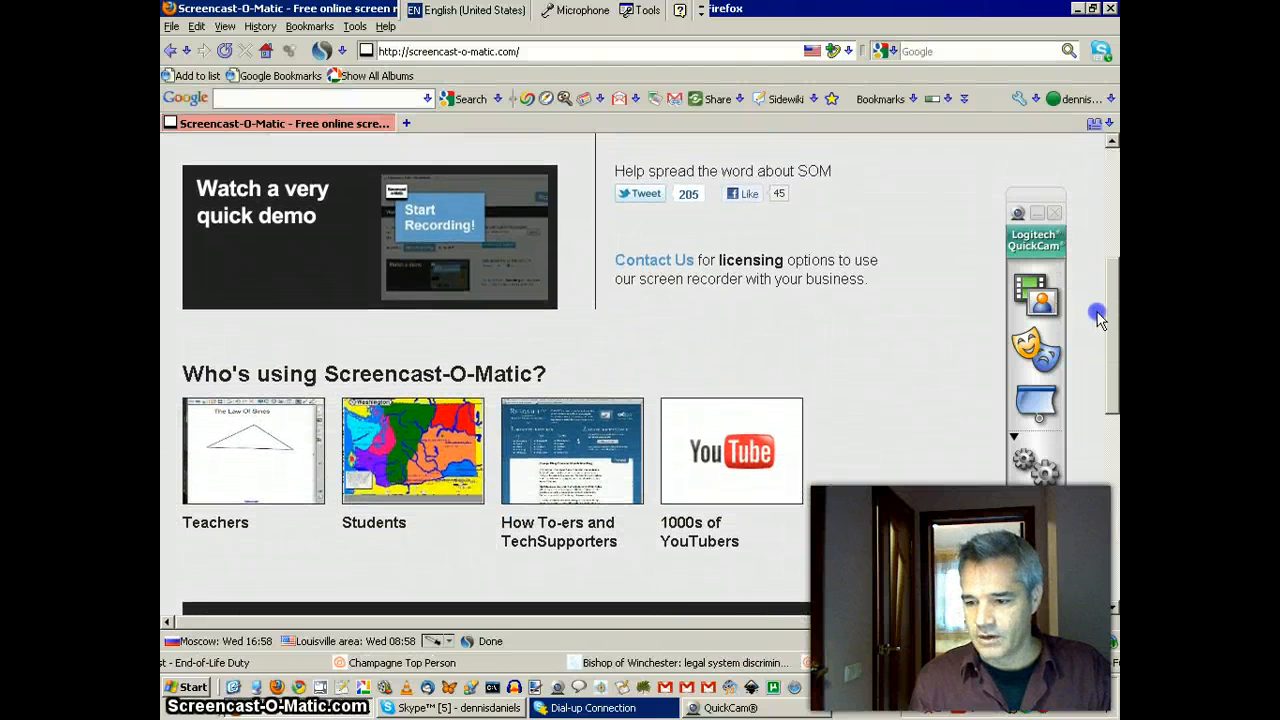
scroll(up, 3)
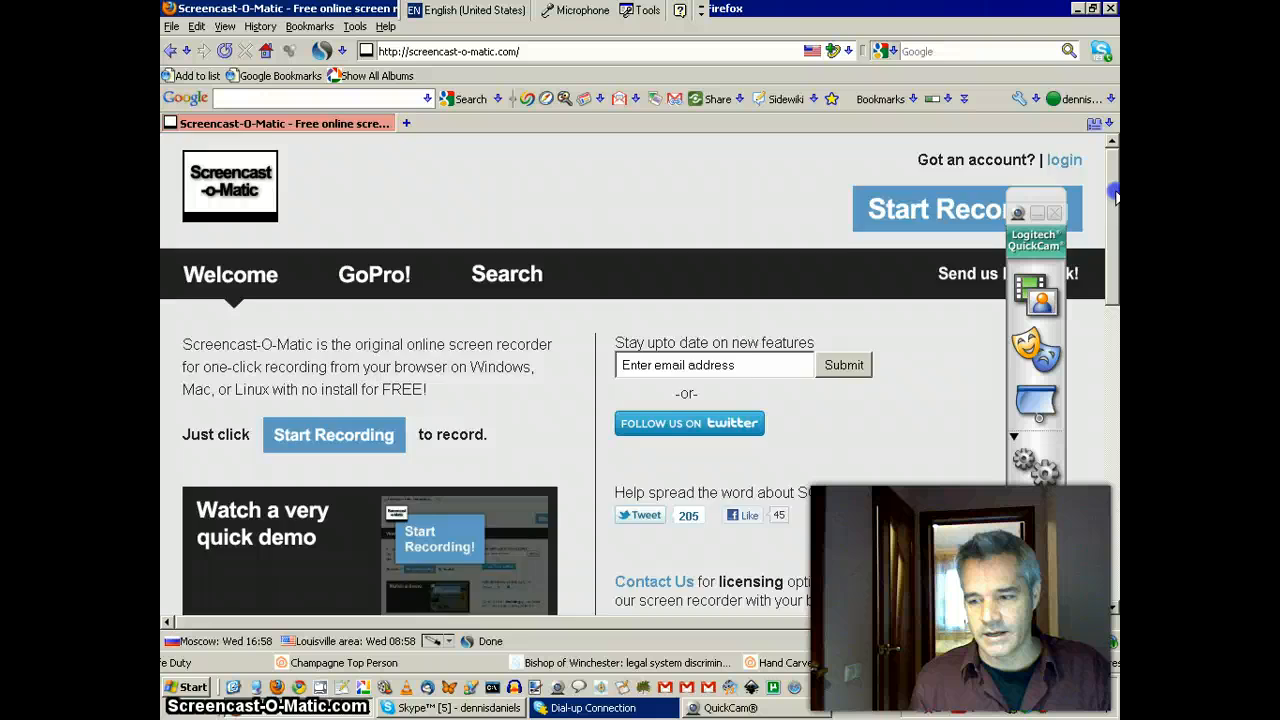
scroll(down, 3)
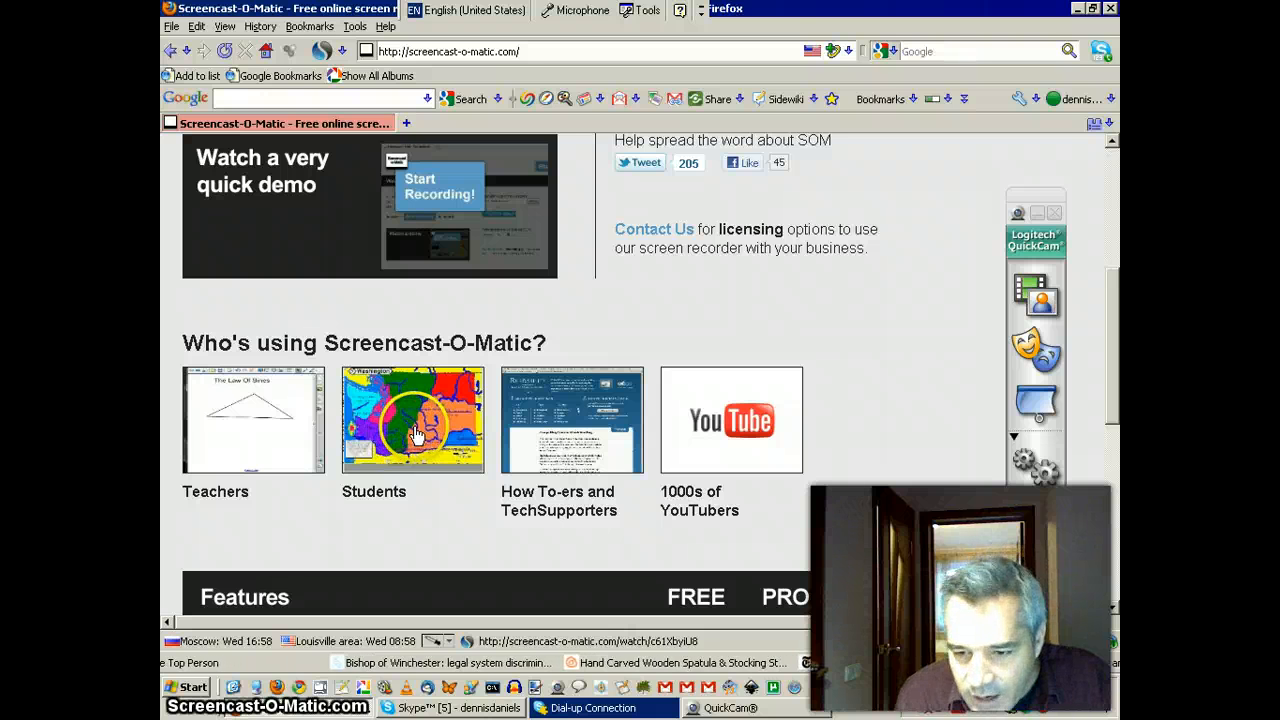
mouse_move(600, 424)
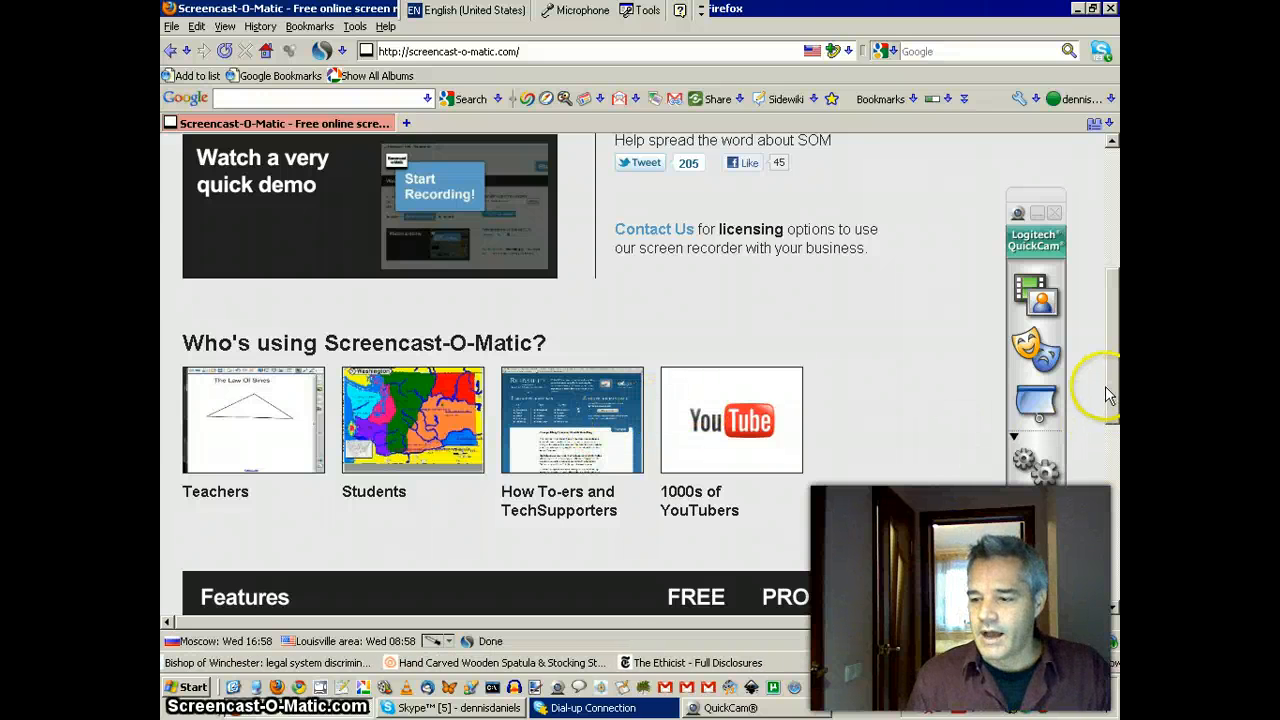
scroll(down, 3)
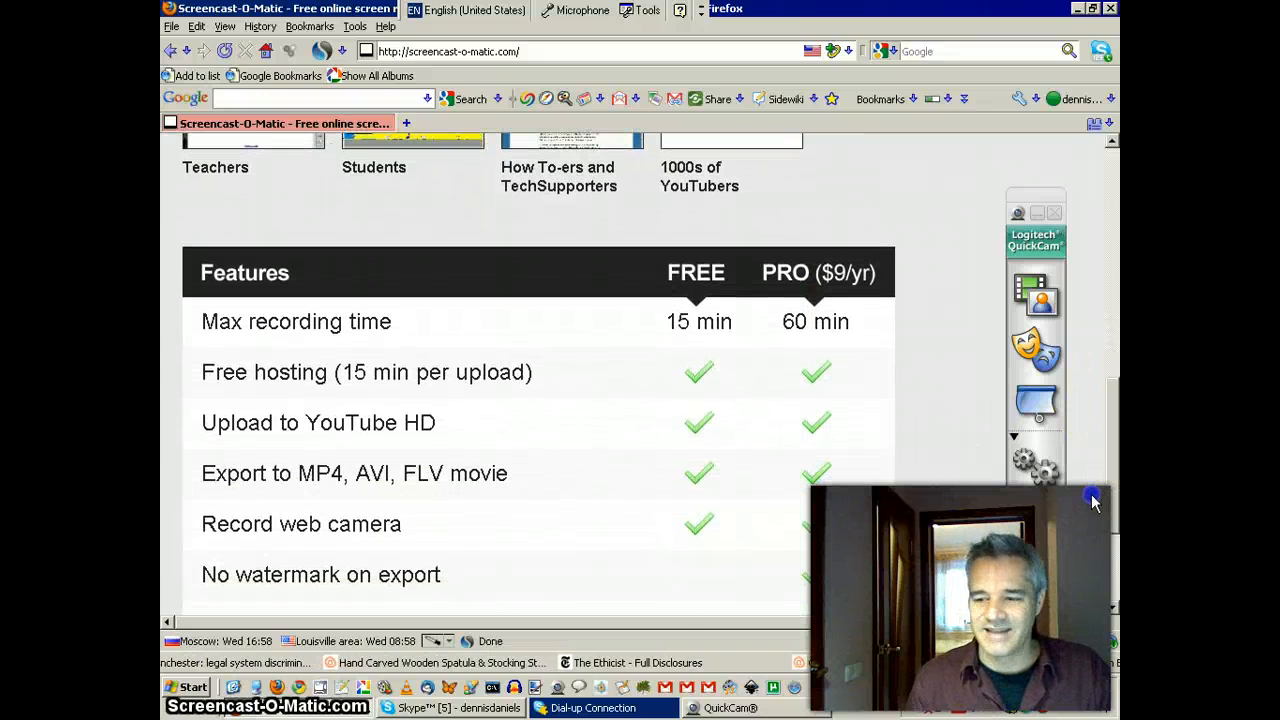
scroll(down, 3)
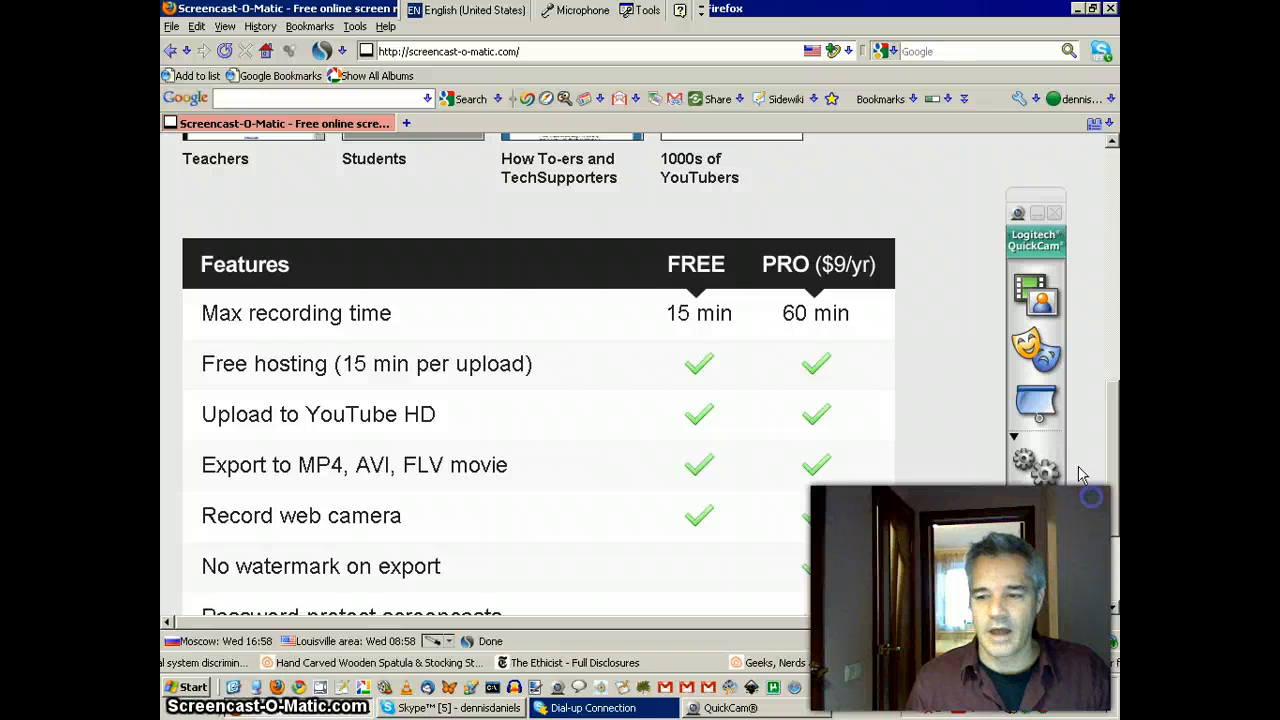
mouse_move(756, 336)
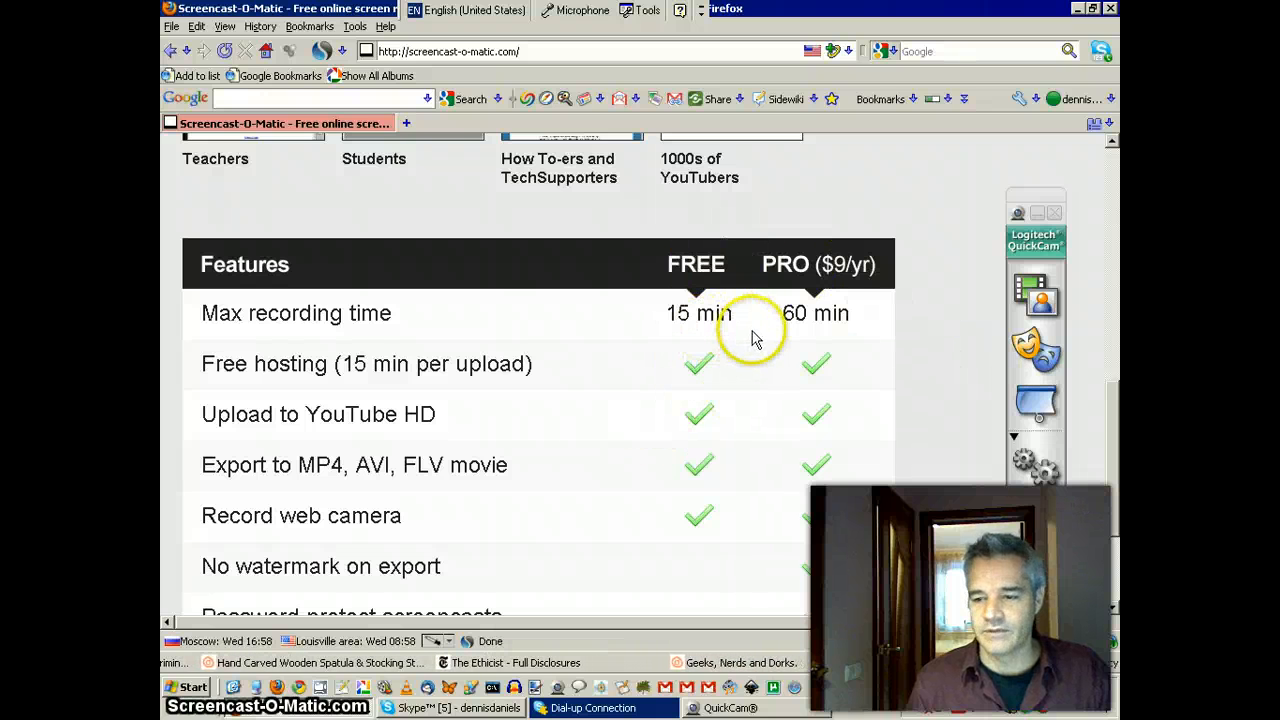
mouse_move(696, 282)
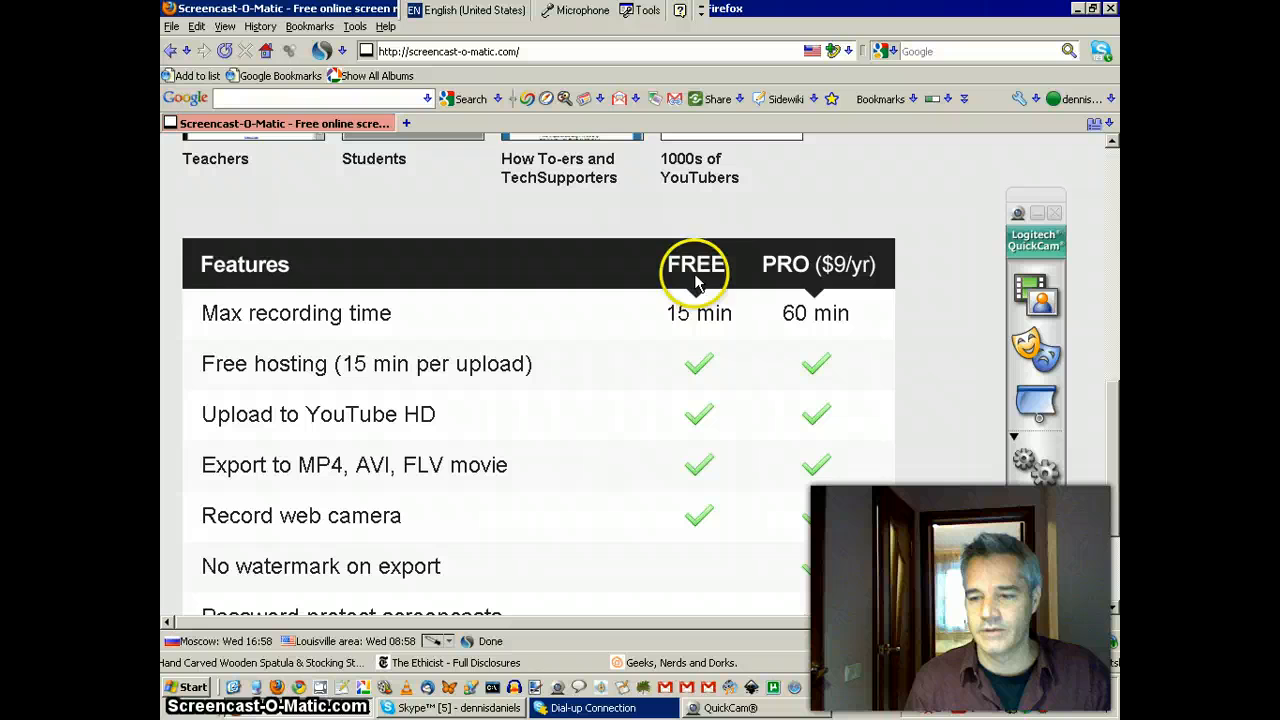
mouse_move(1104, 418)
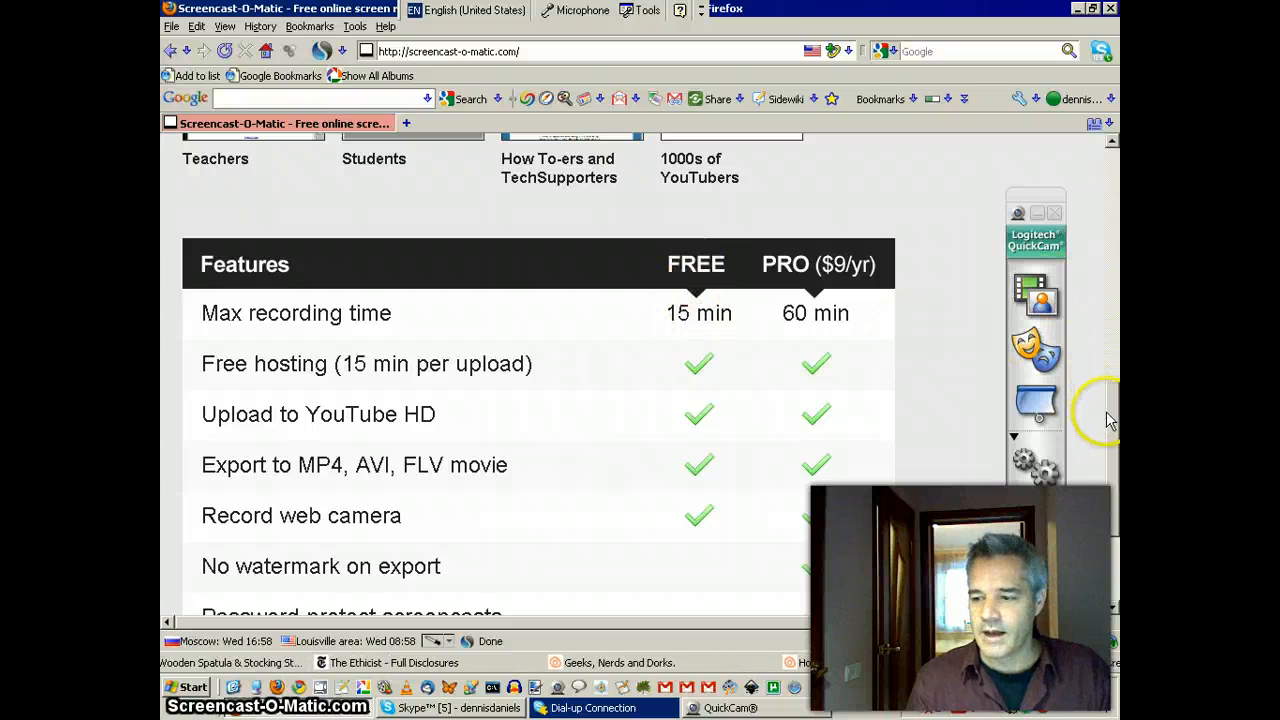
scroll(up, 3)
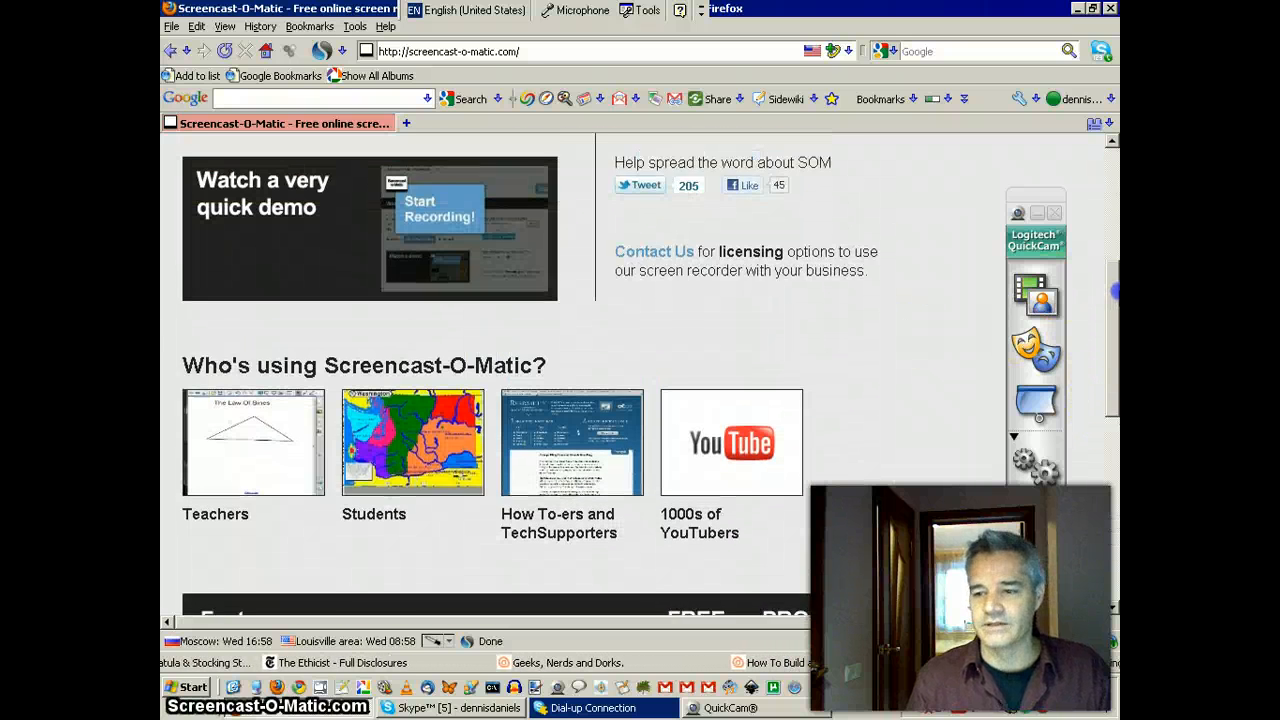
scroll(up, 3)
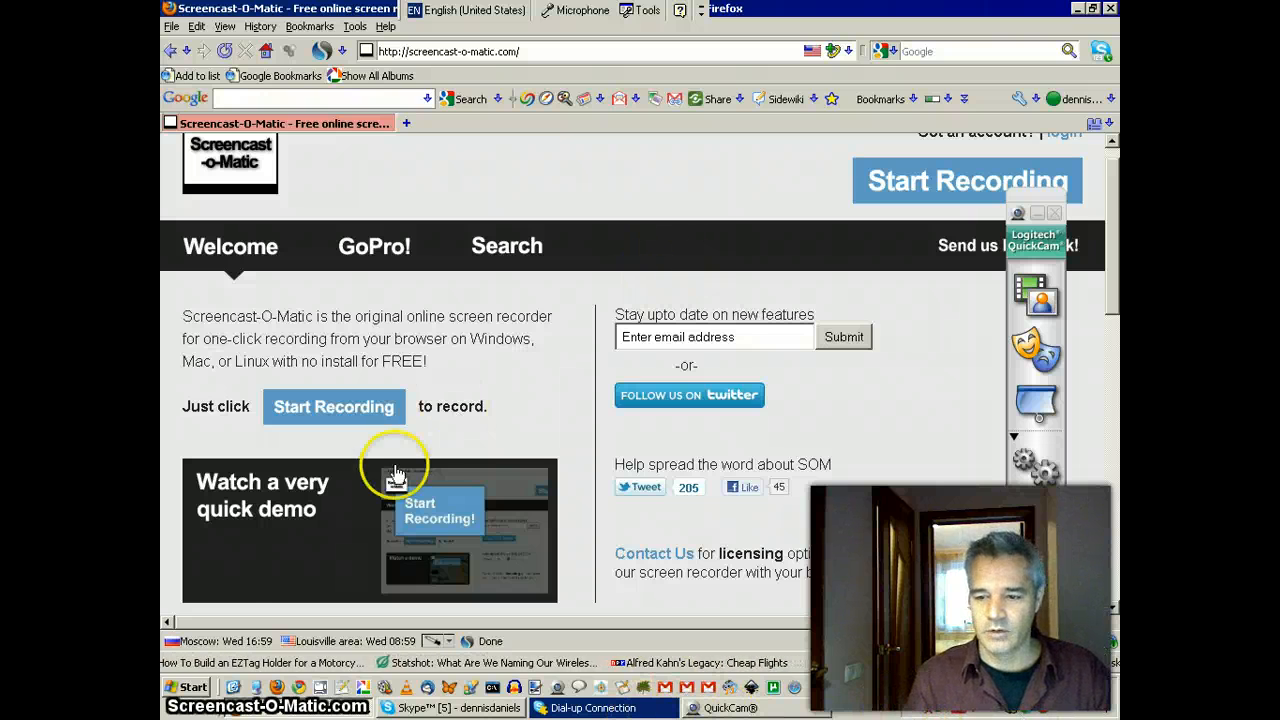
Step: Bring up the Windows XP Start menu and expand the All Programs list
click(196, 688)
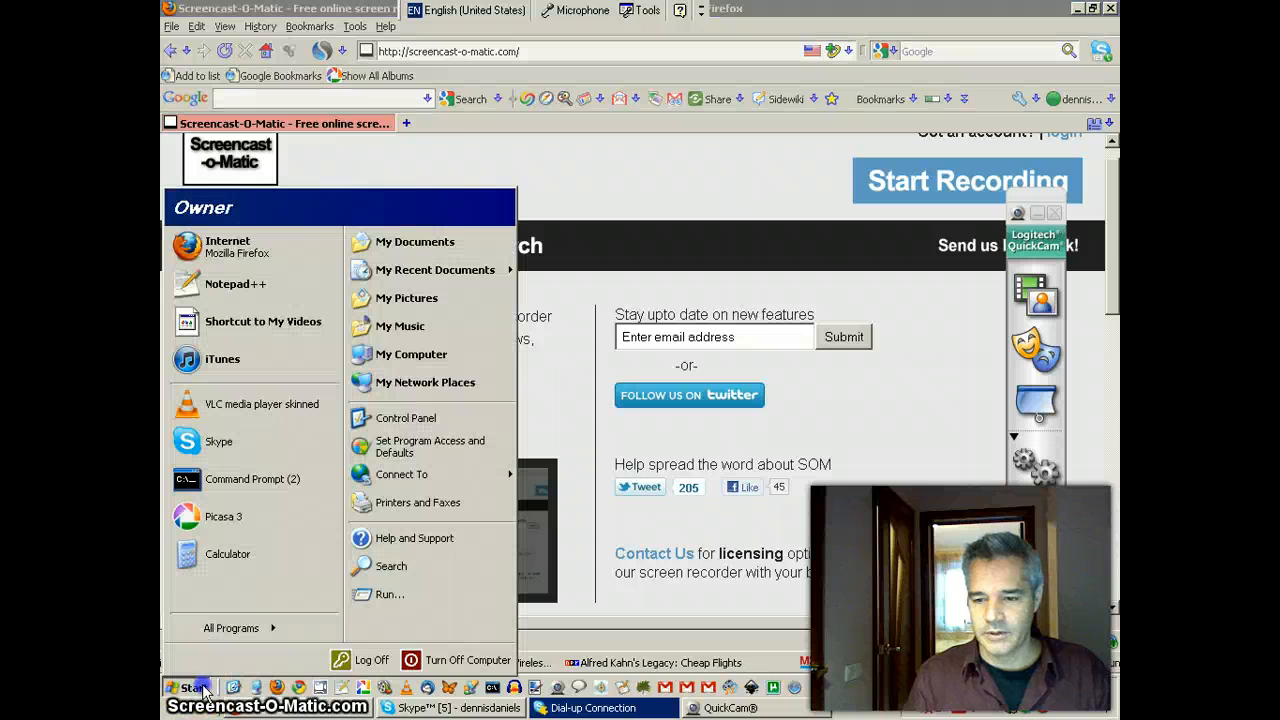
mouse_move(246, 554)
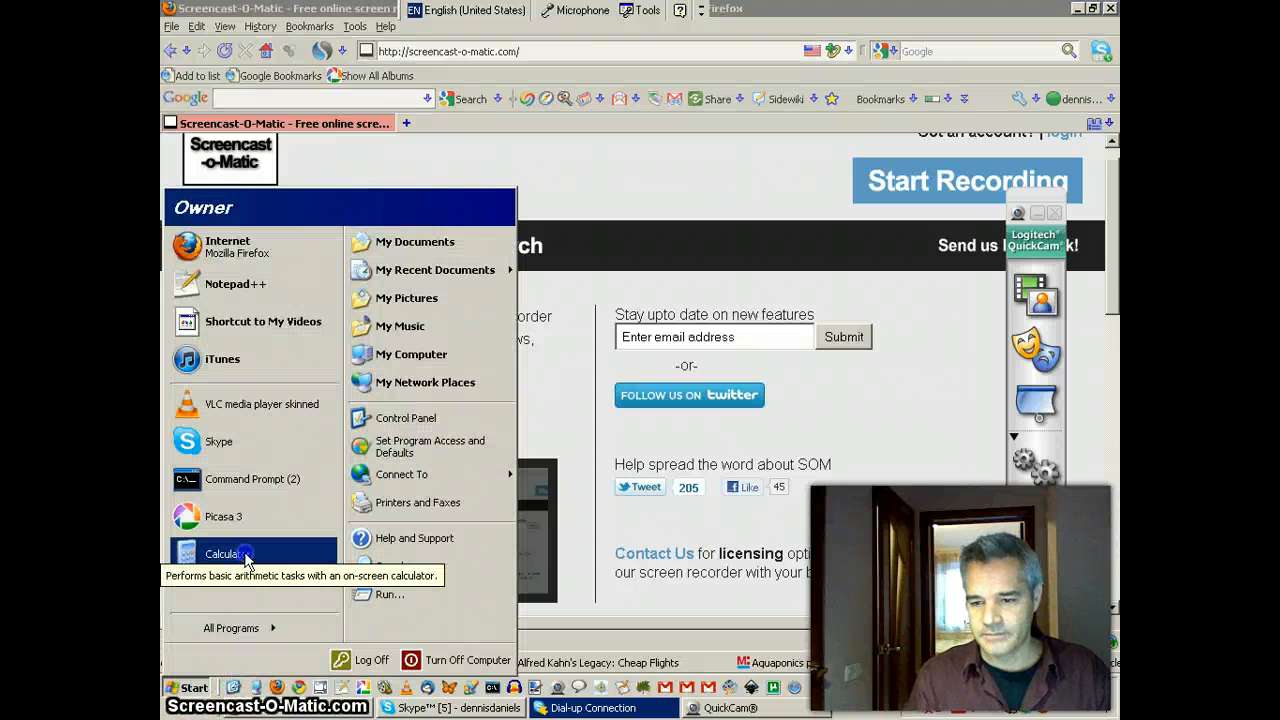
mouse_move(230, 628)
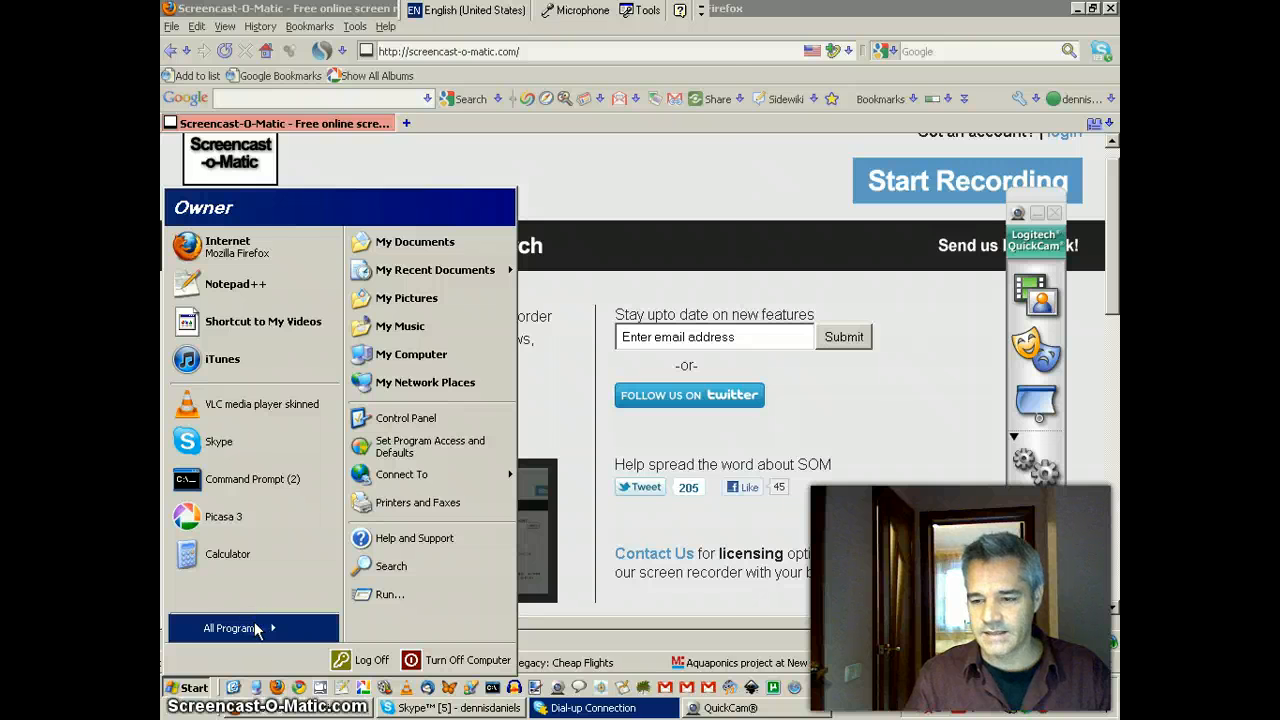
click(230, 628)
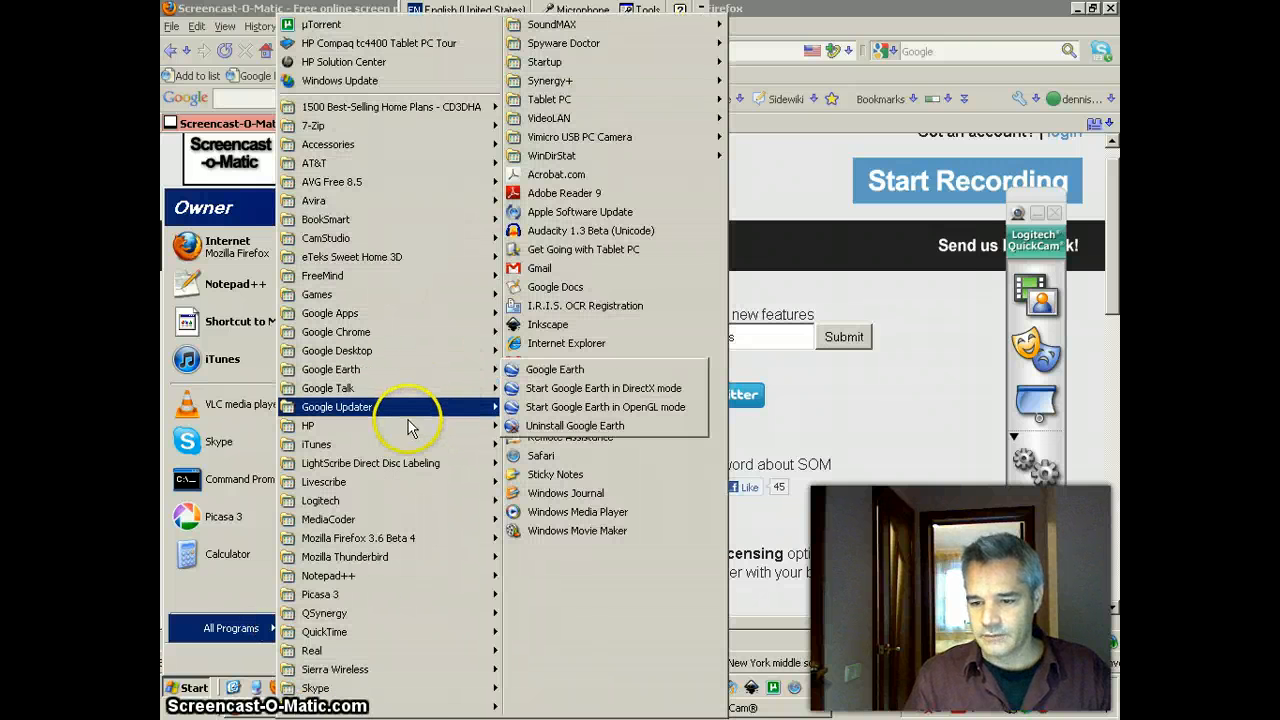
mouse_move(380, 424)
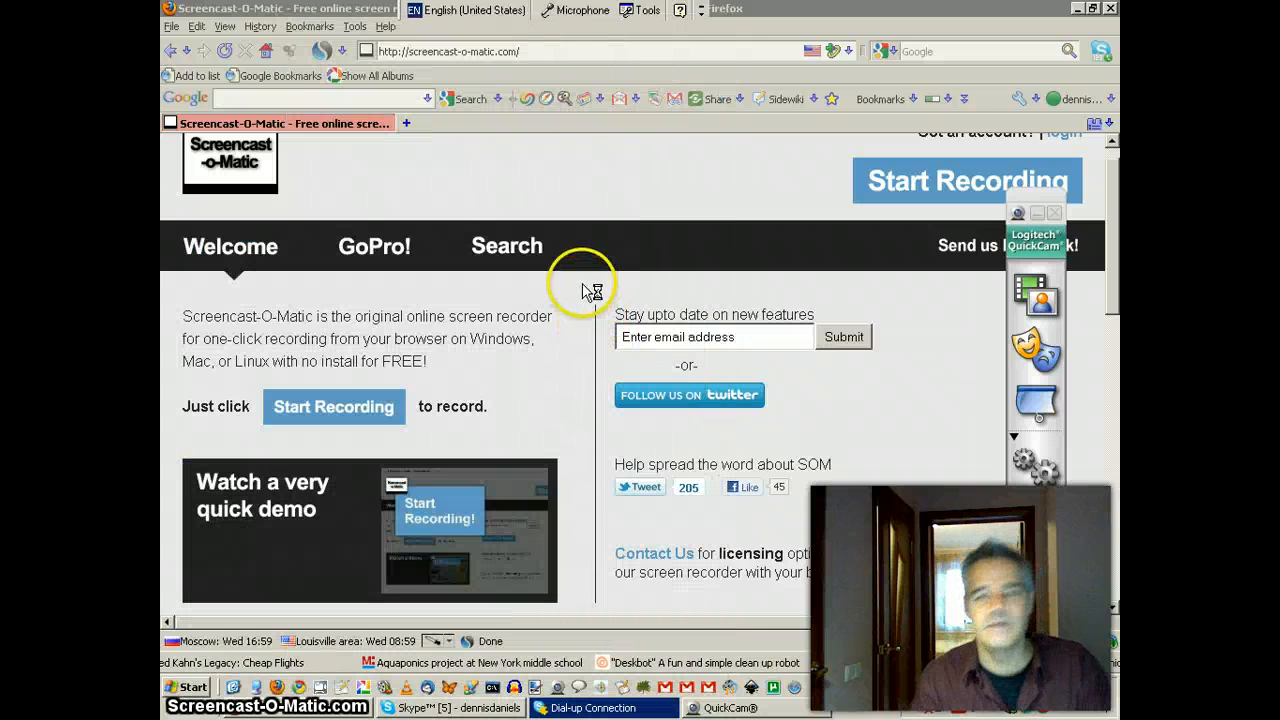
mouse_move(592, 190)
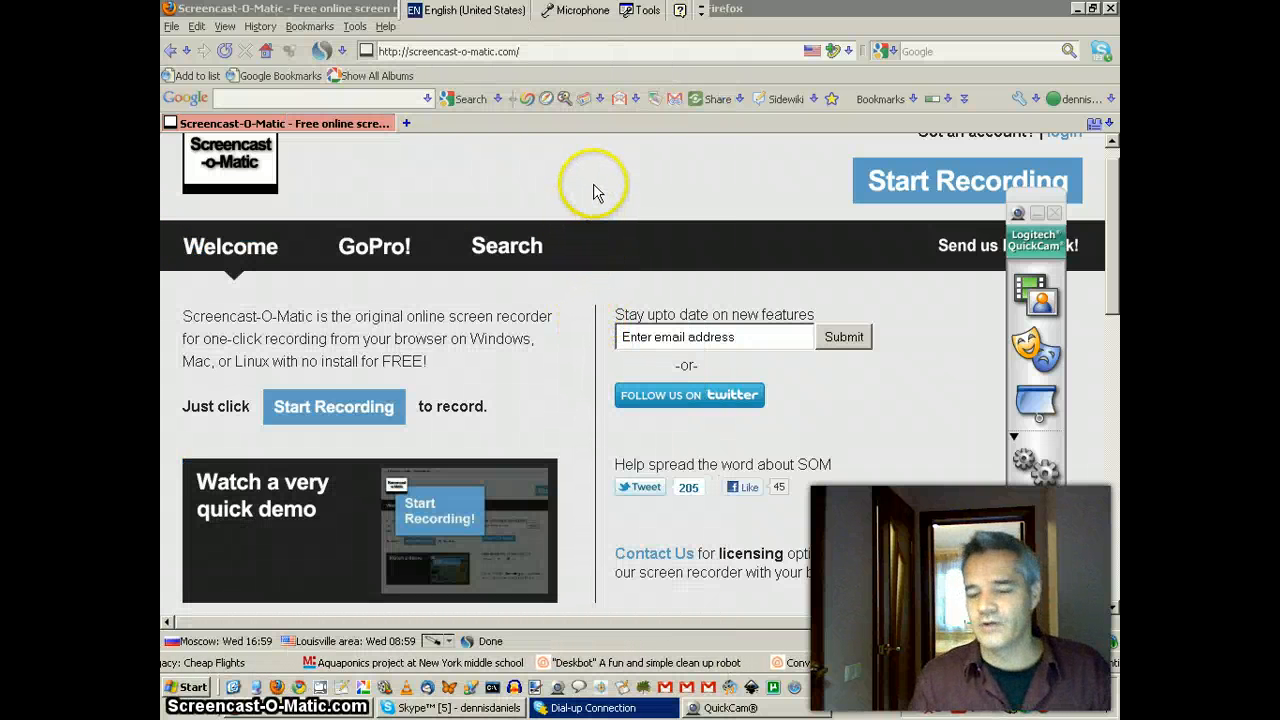
mouse_move(596, 222)
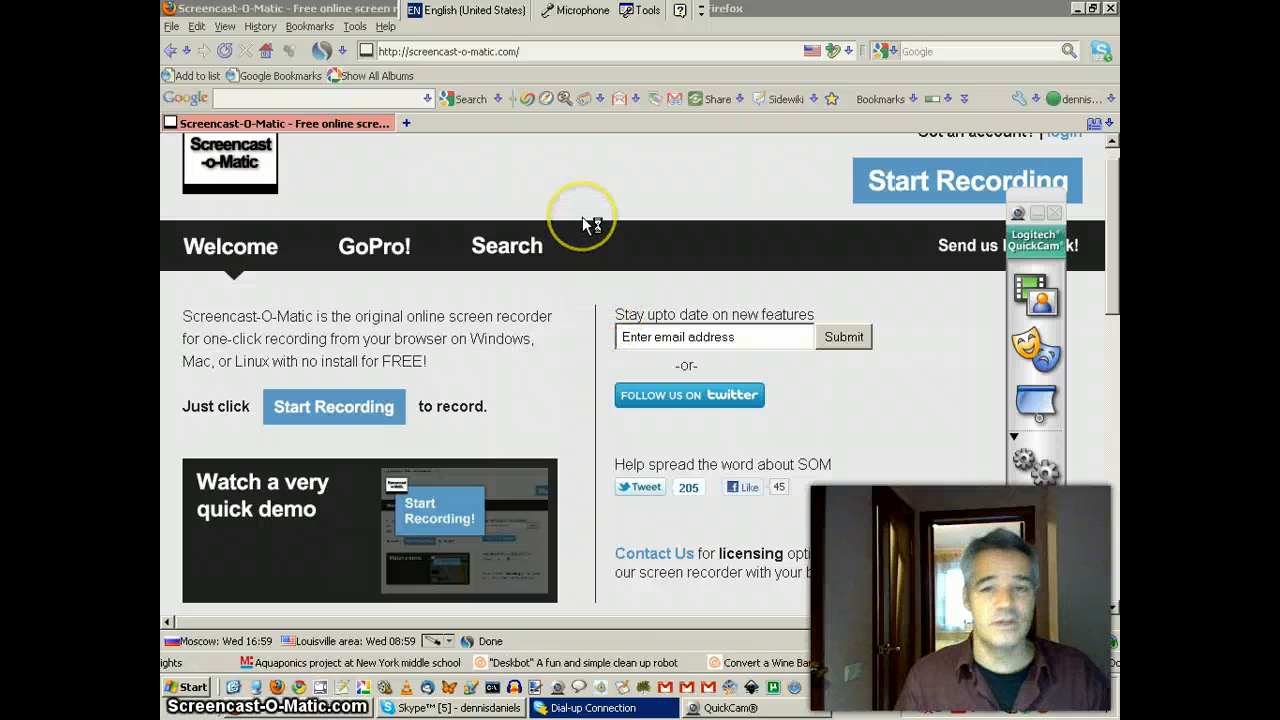
mouse_move(588, 204)
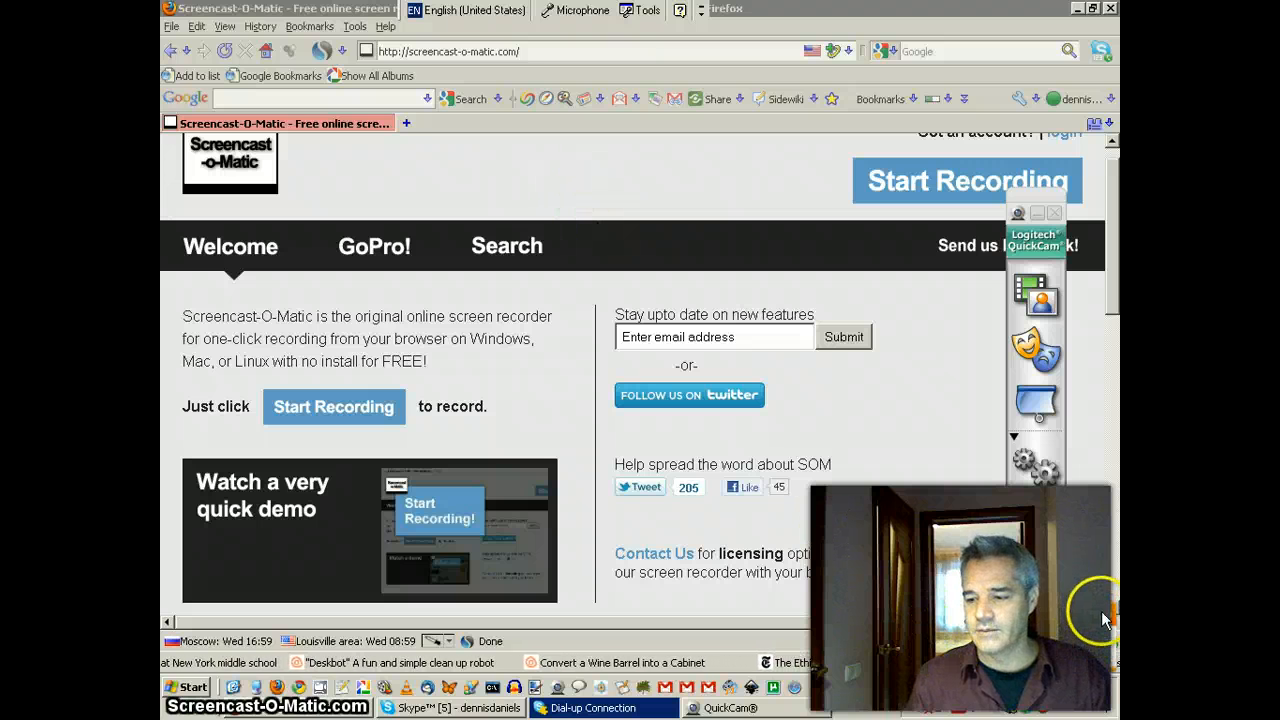
mouse_move(180, 600)
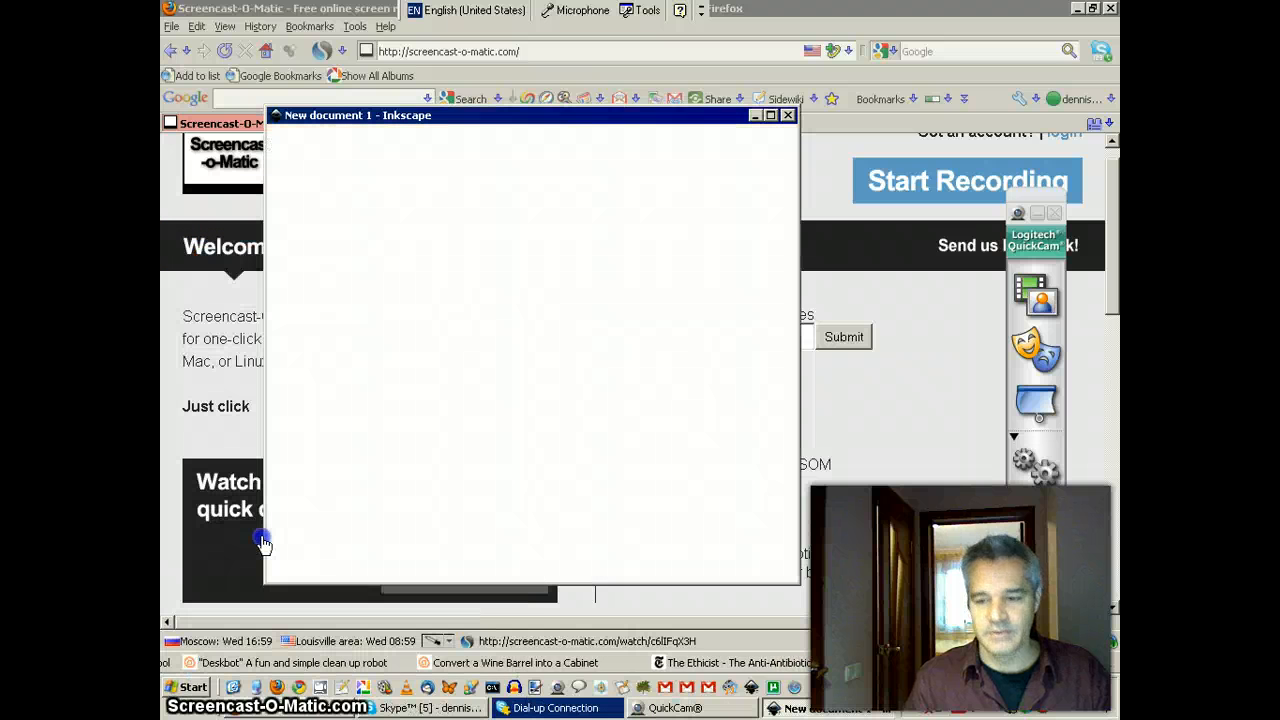
Step: Maximize the new Inkscape document window and activate the Pencil freehand tool
click(770, 114)
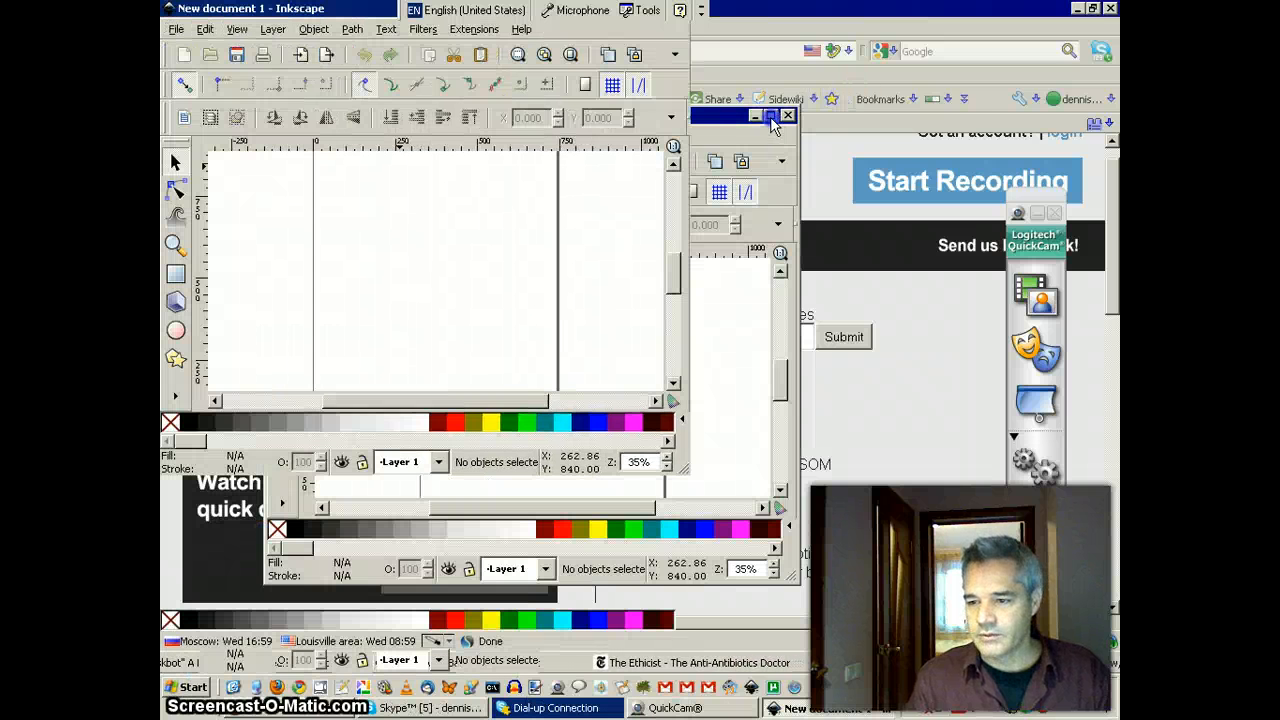
click(772, 116)
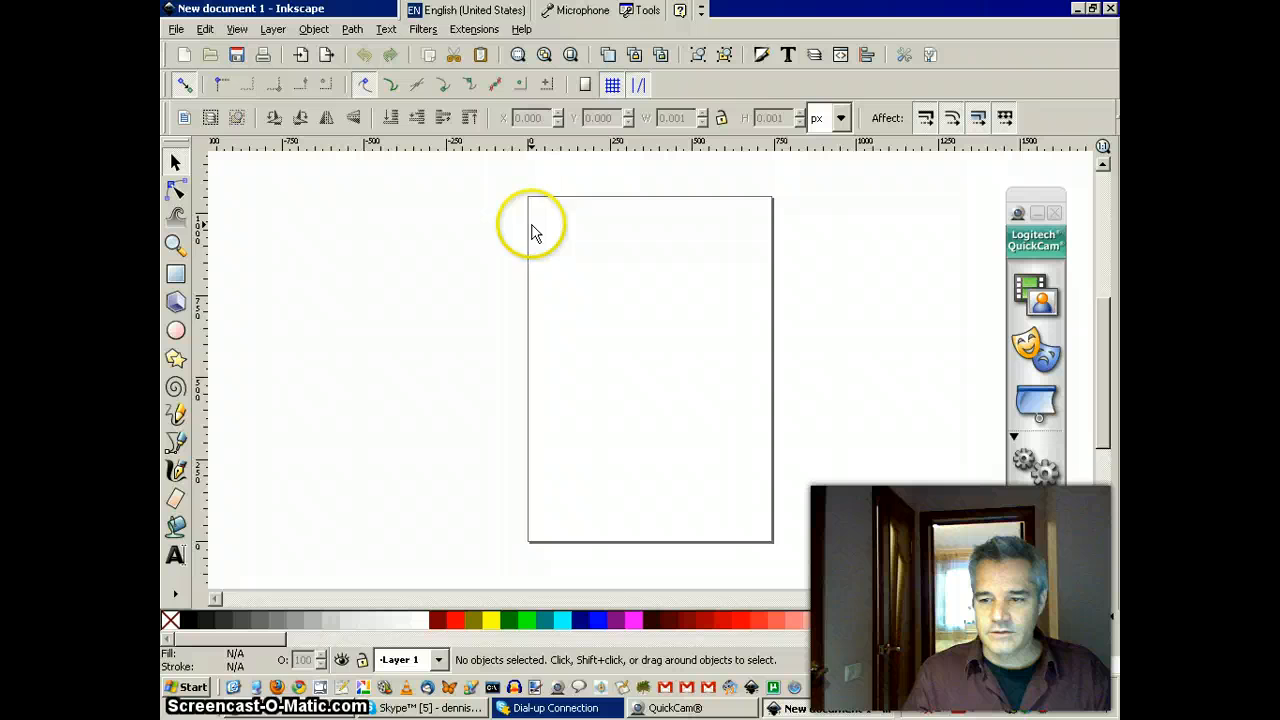
click(518, 56)
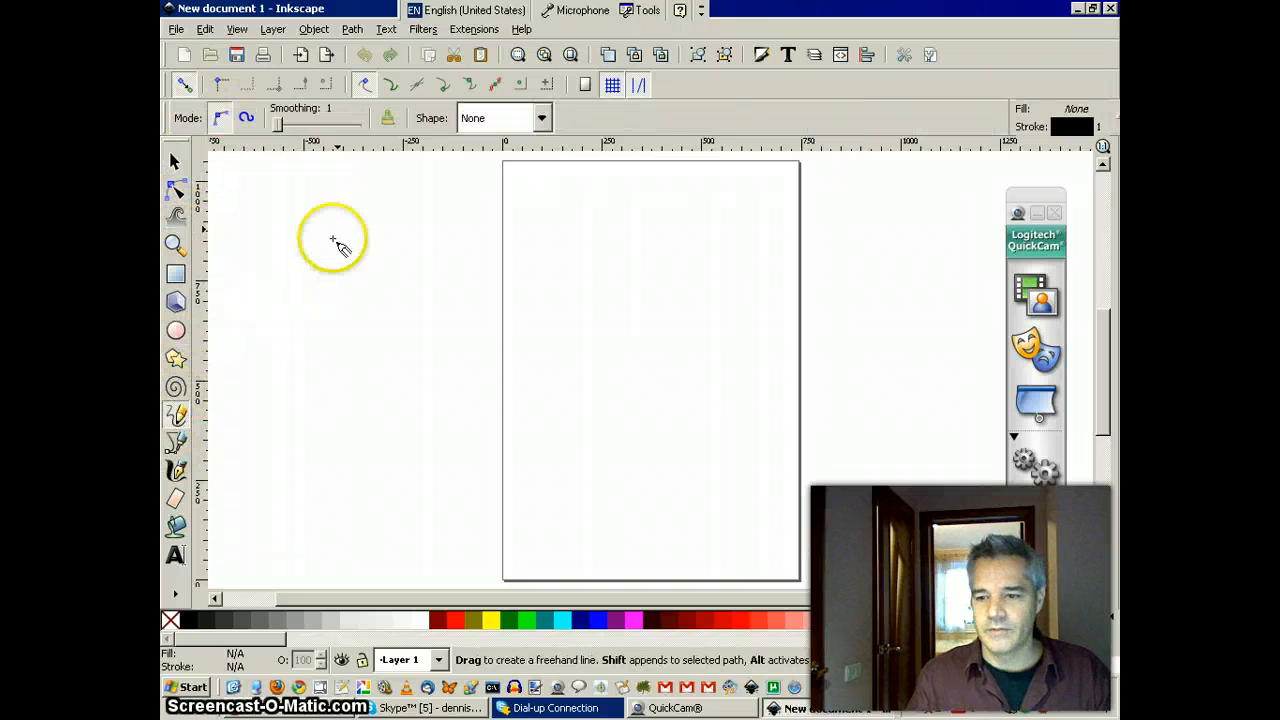
mouse_move(604, 250)
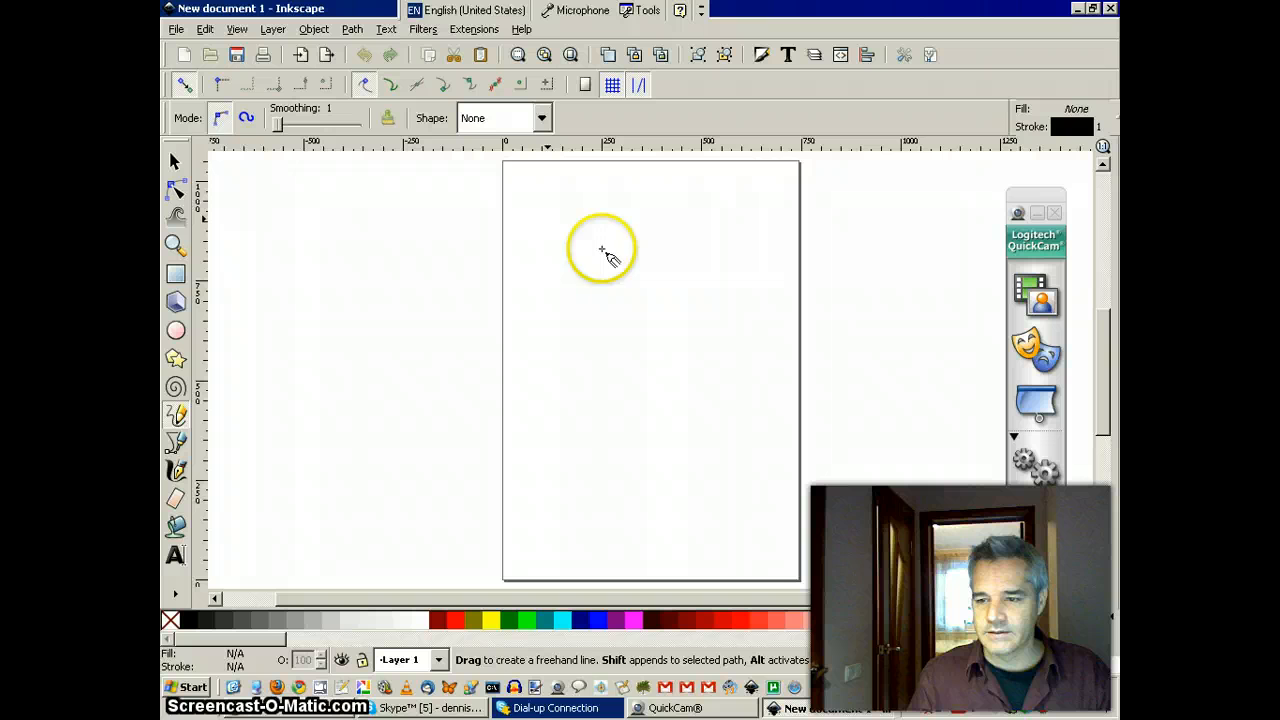
Step: Sketch 7 × 3 with a fraction bar and a 7 beneath it near the page top
drag(600, 248, 580, 290)
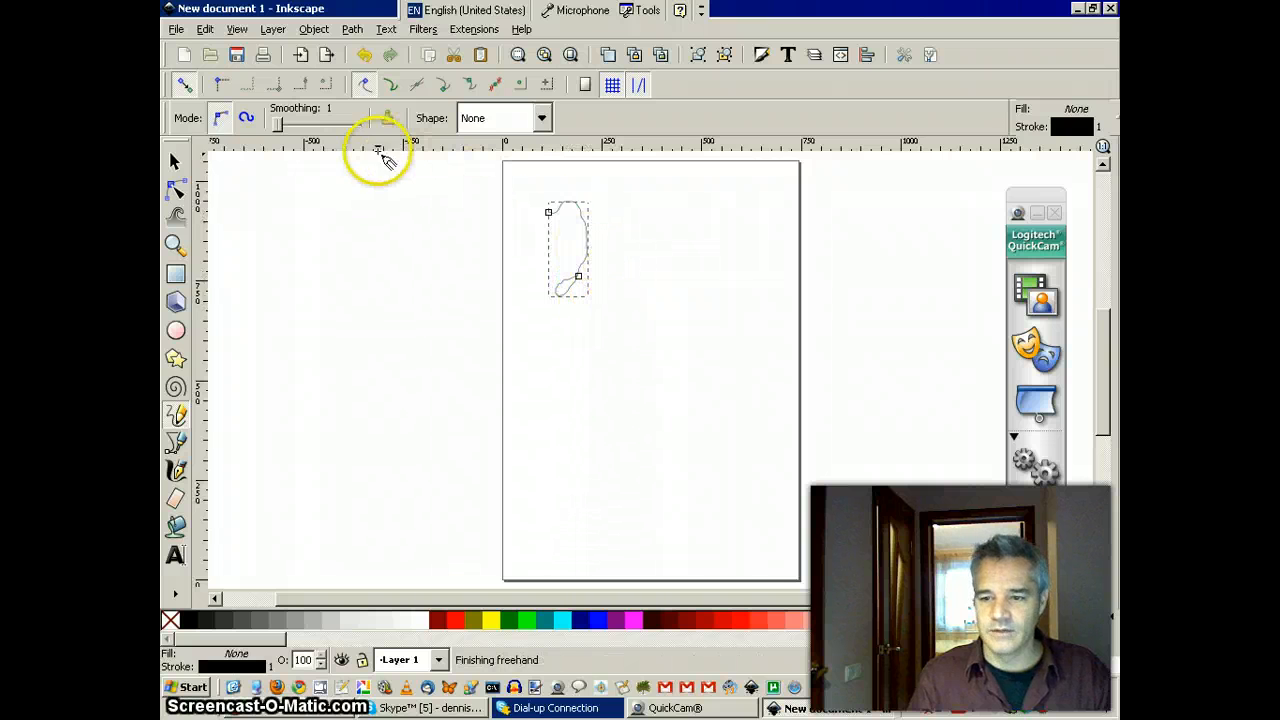
mouse_move(616, 210)
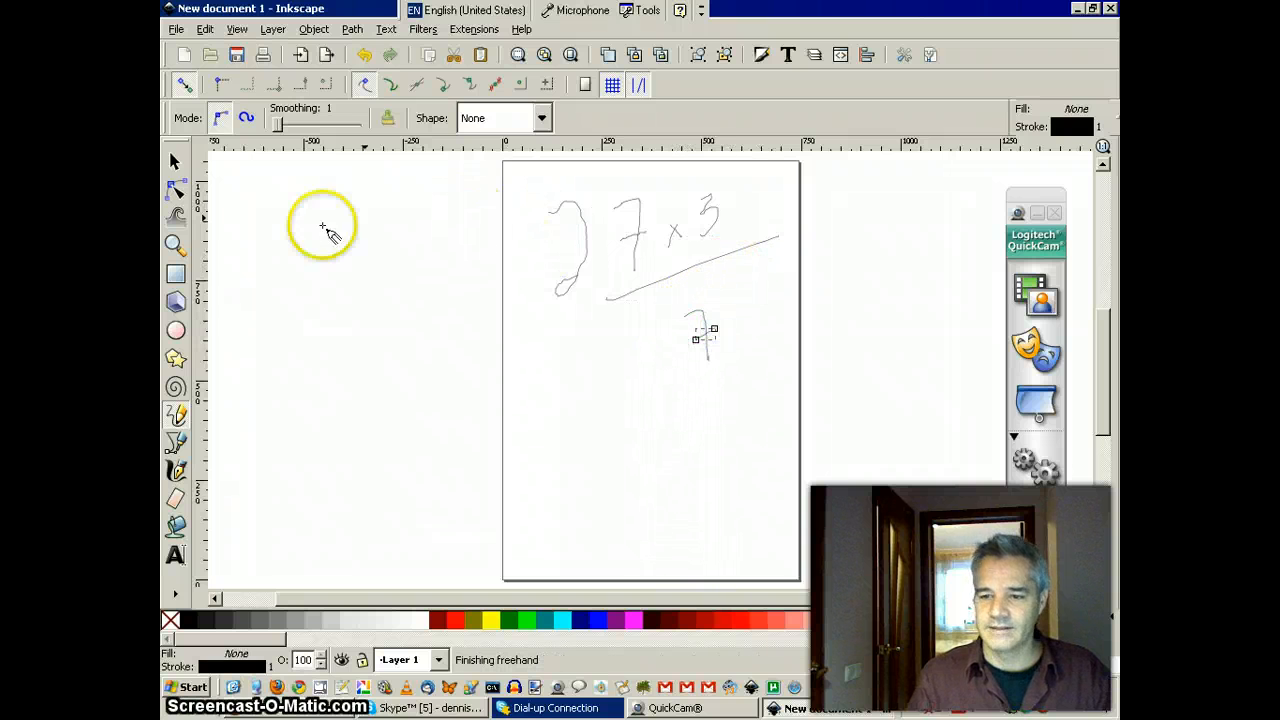
click(176, 162)
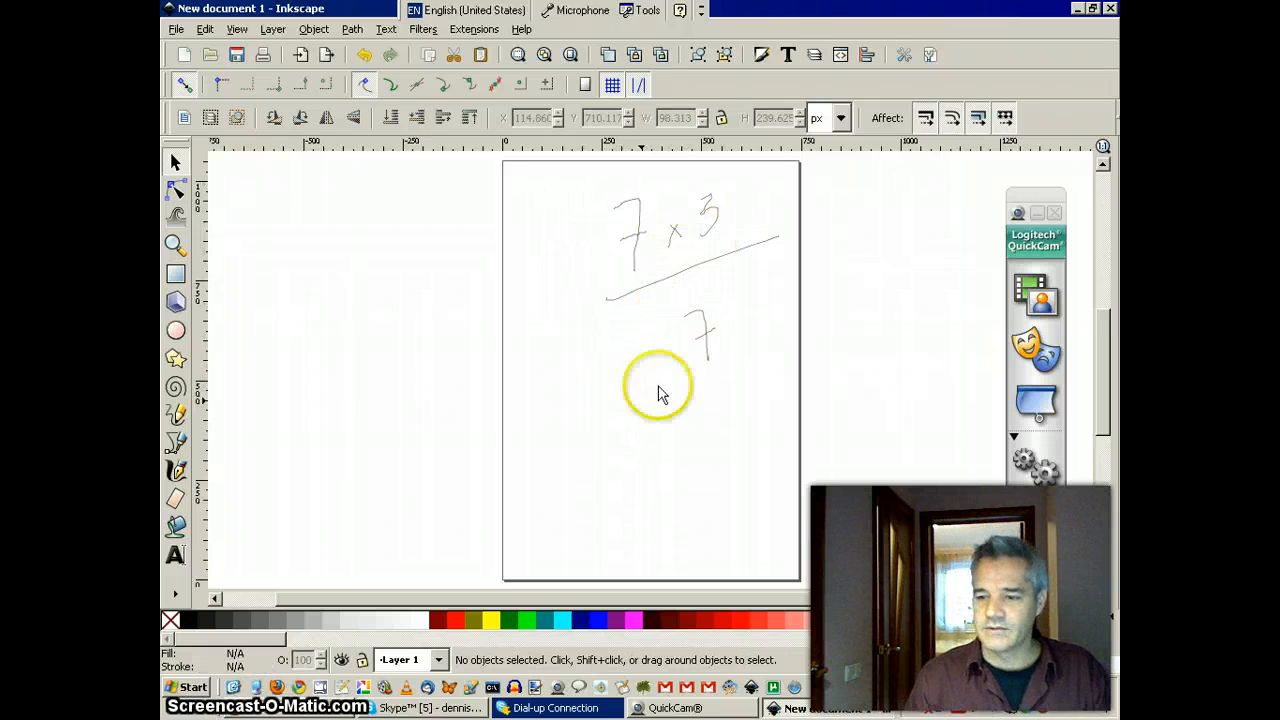
Step: Return to the Pencil tool and sketch an equals sign with 3 over 1 below the fraction
click(692, 412)
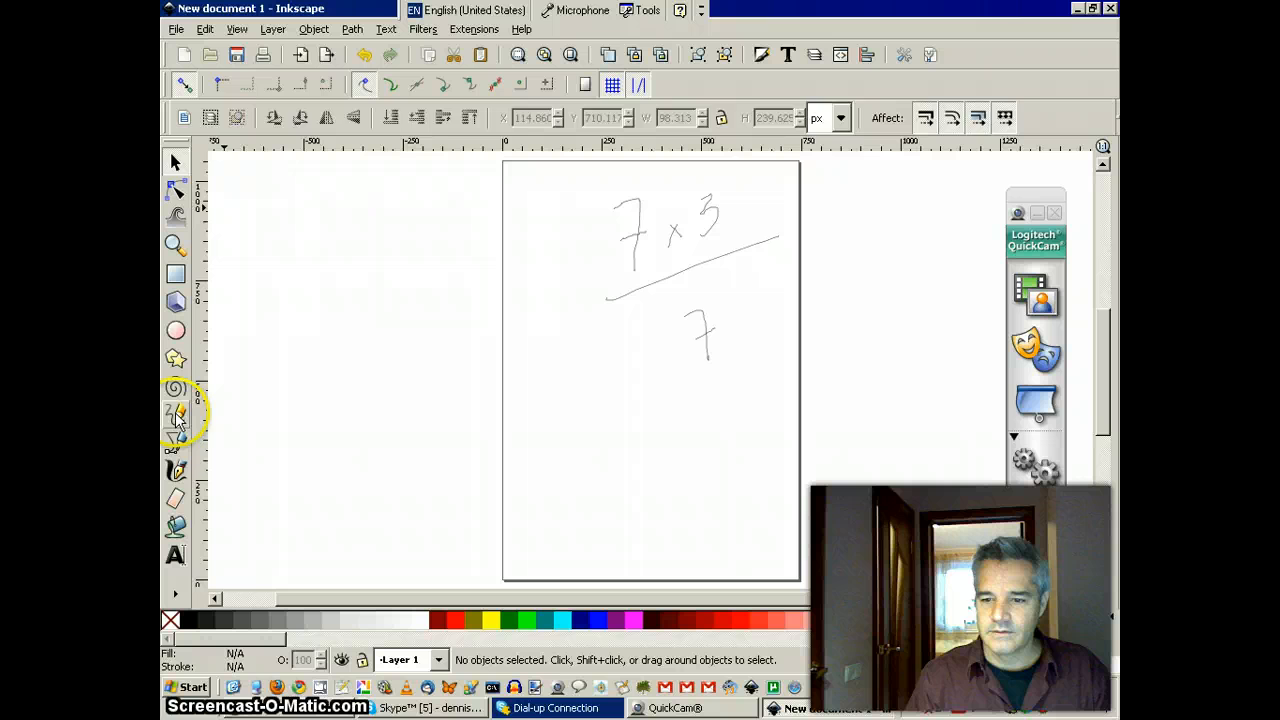
click(176, 412)
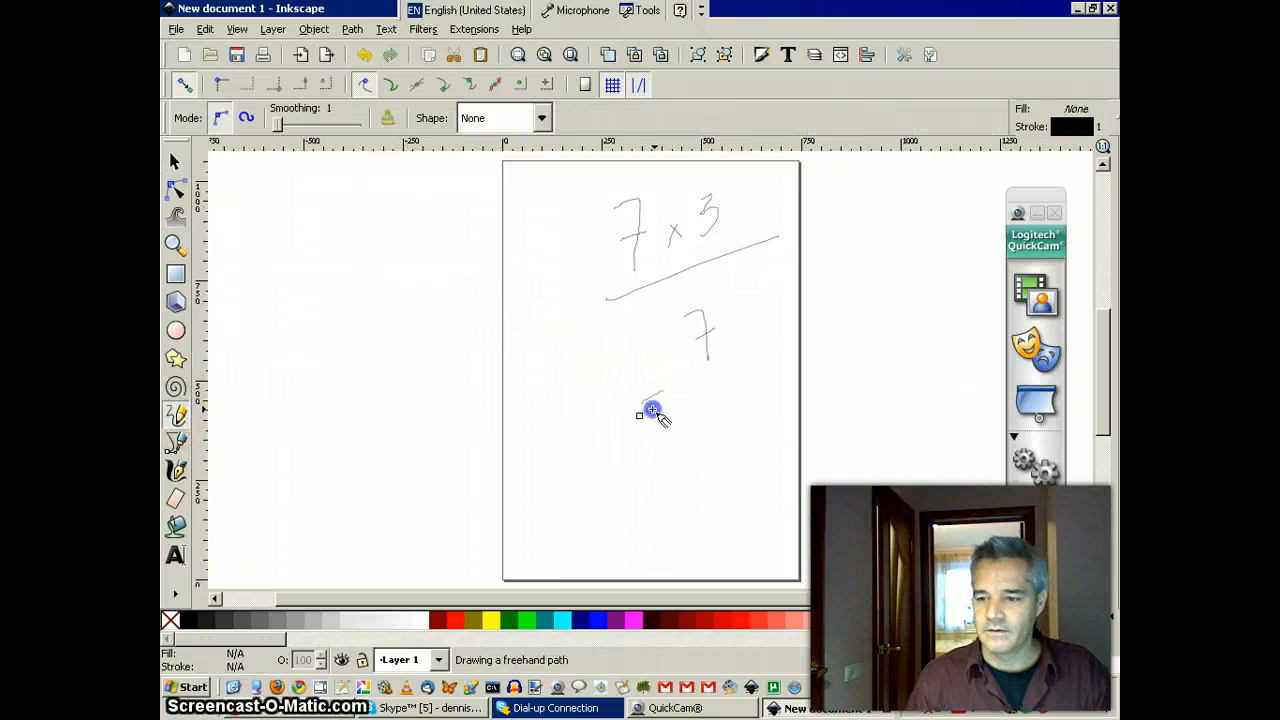
drag(652, 410, 716, 404)
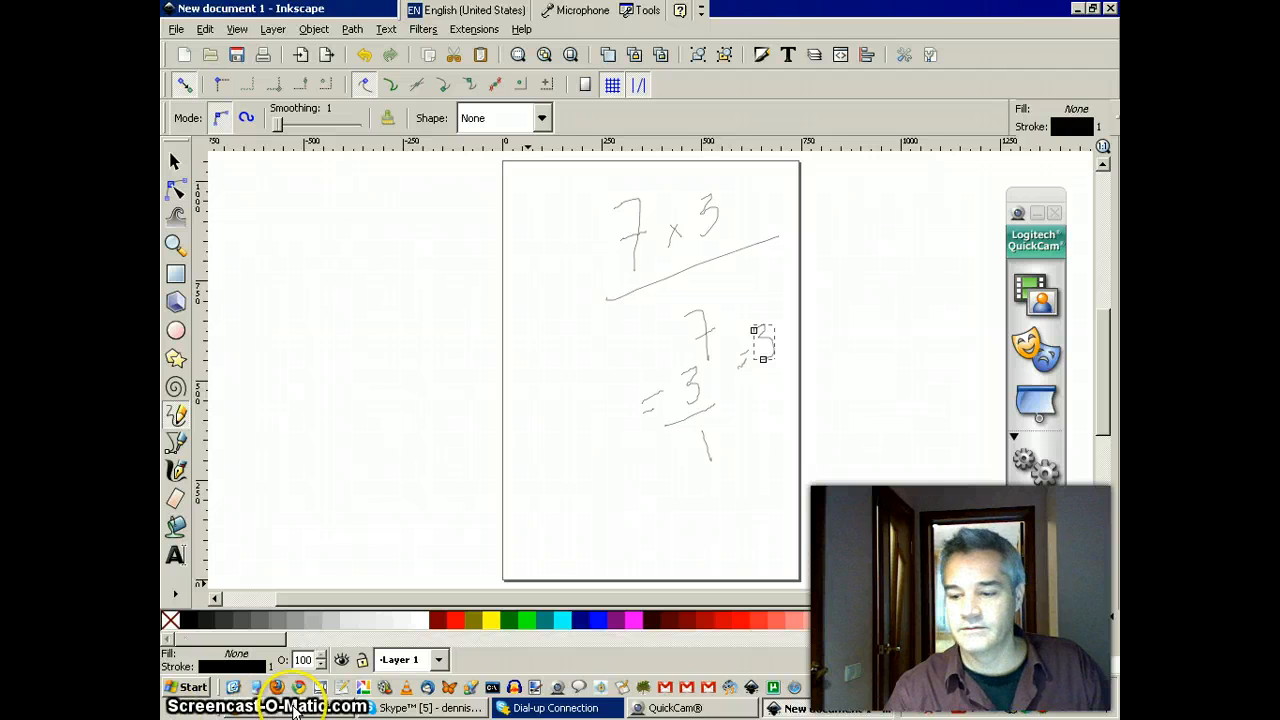
mouse_move(920, 500)
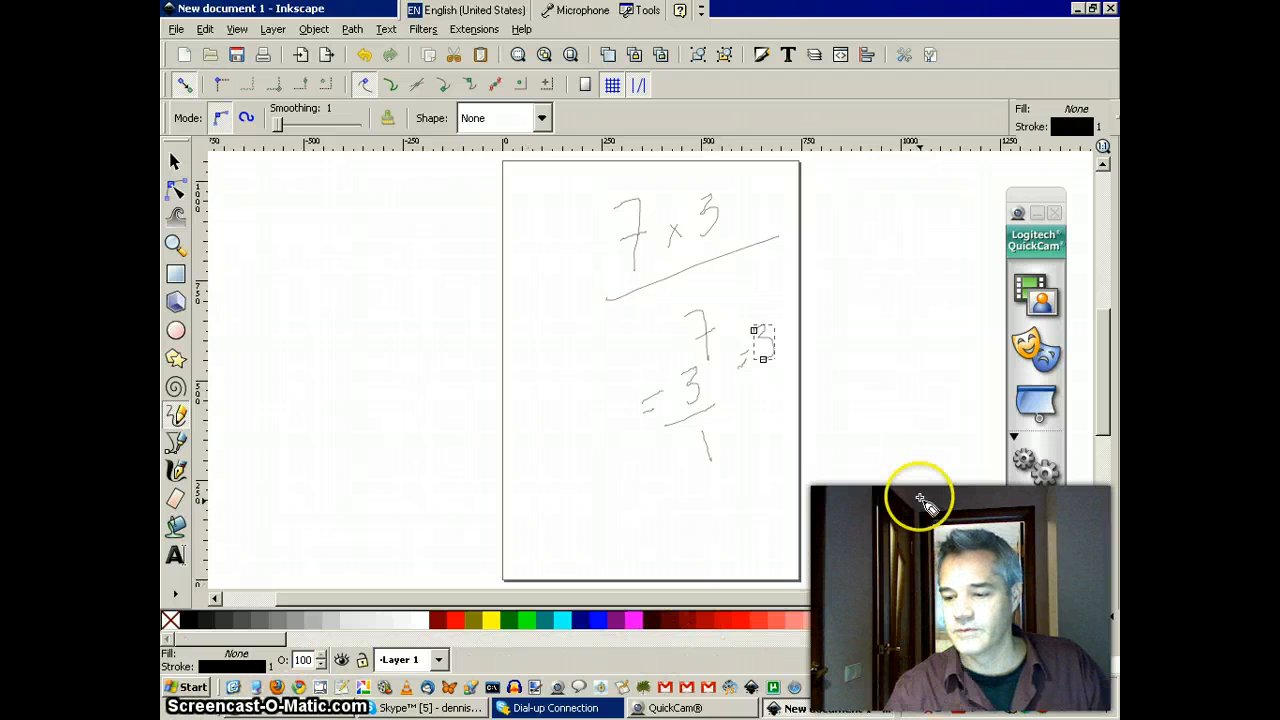